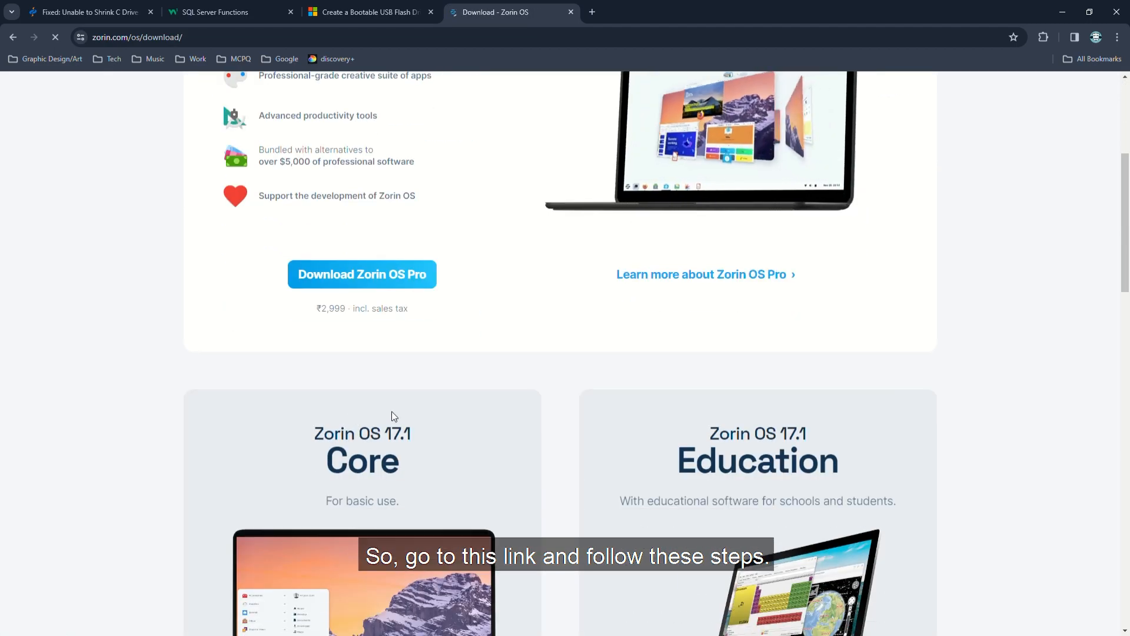
# Open the official Zorin OS download mirrors list and scroll down toward the Asia mirrors.
pyautogui.scroll(-3)
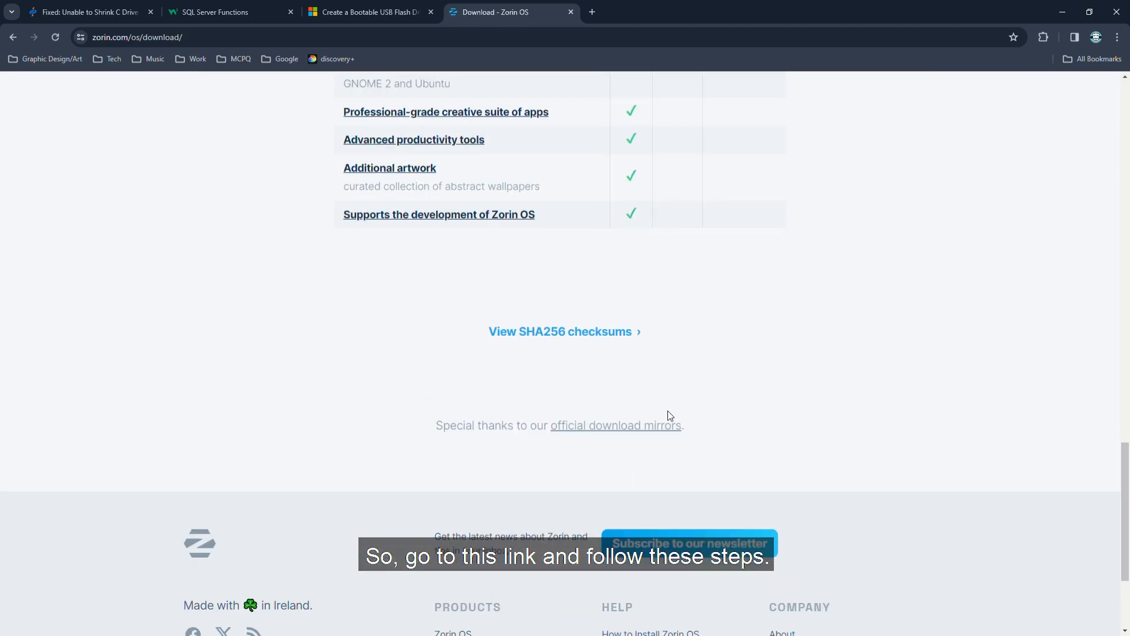
pyautogui.click(616, 425)
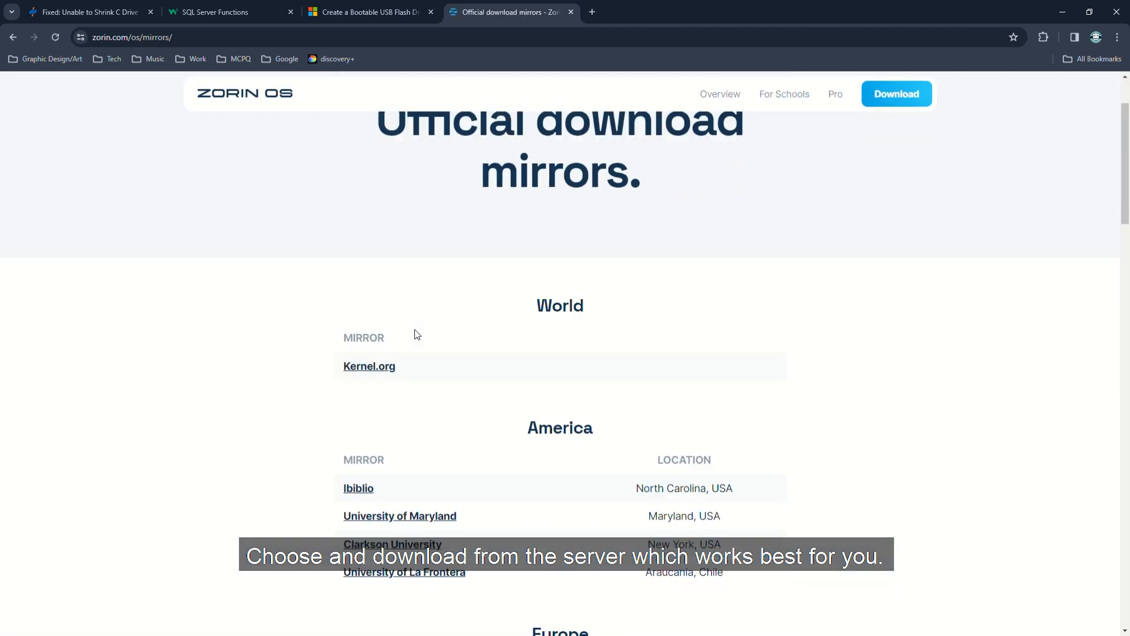
pyautogui.scroll(-3)
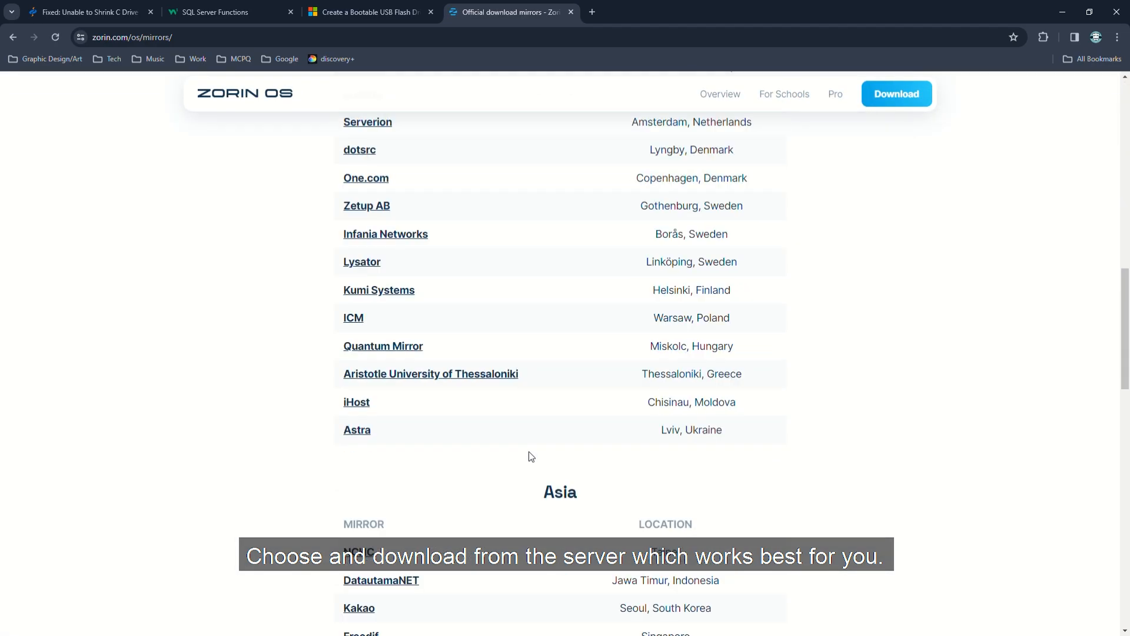
pyautogui.scroll(-3)
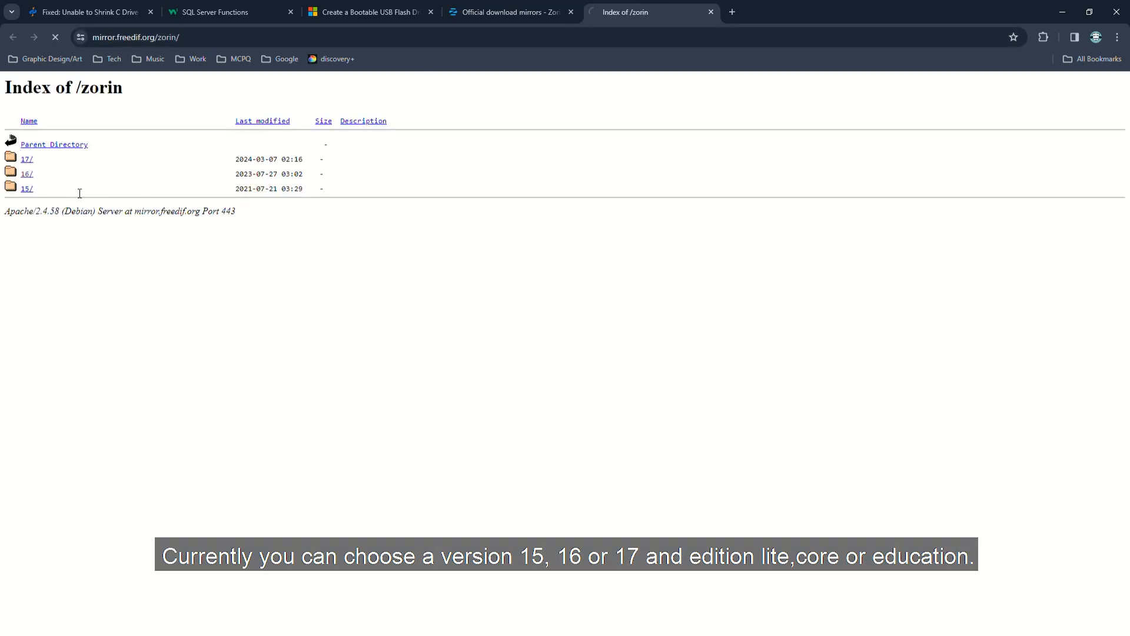
pyautogui.click(26, 174)
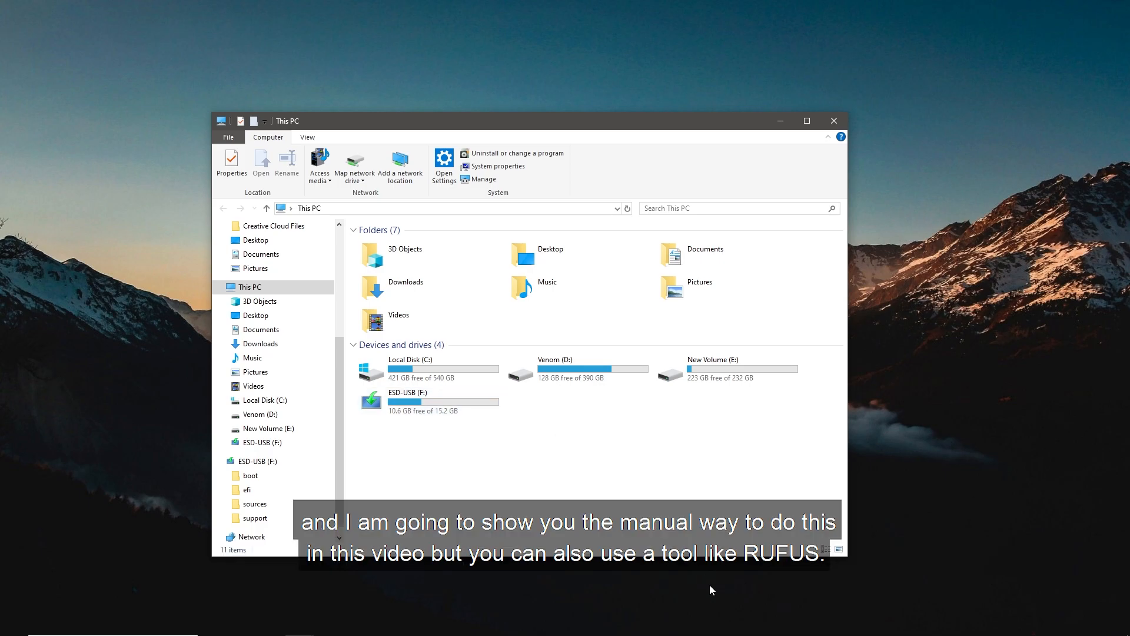
pyautogui.moveTo(473, 437)
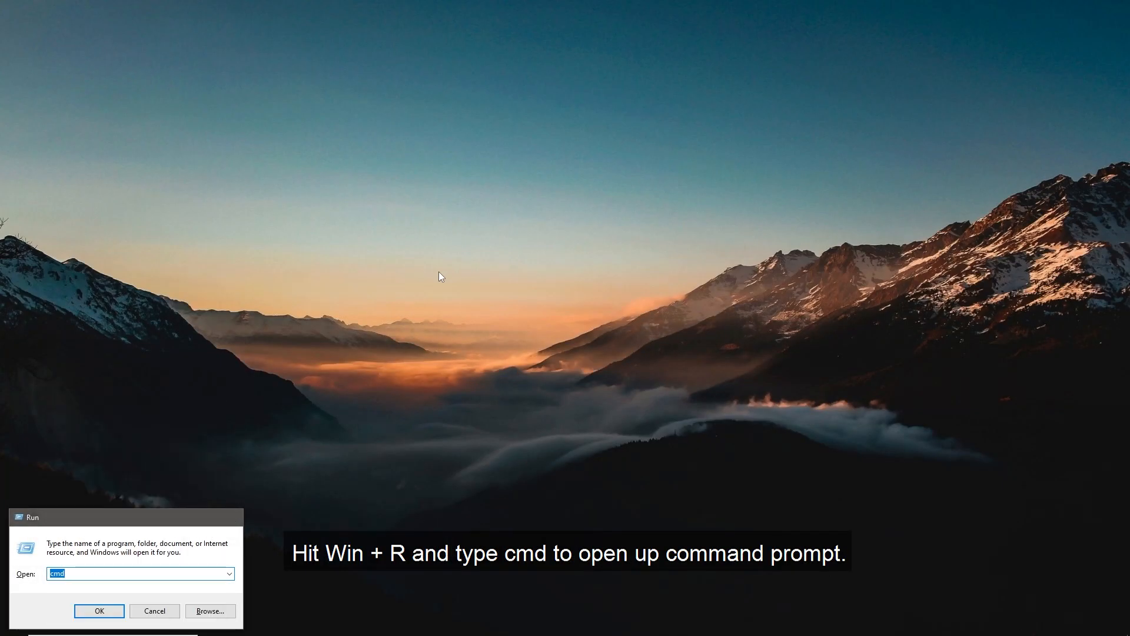
# Launch Command Prompt and enter the diskpart command.
pyautogui.click(99, 611)
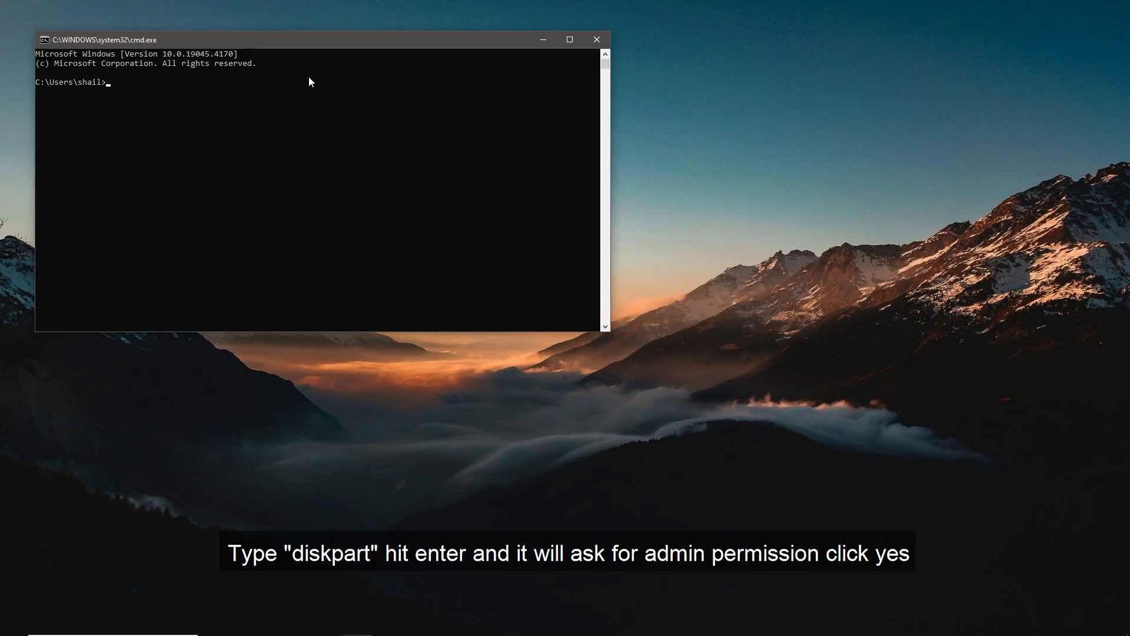
pyautogui.write('diskpart')
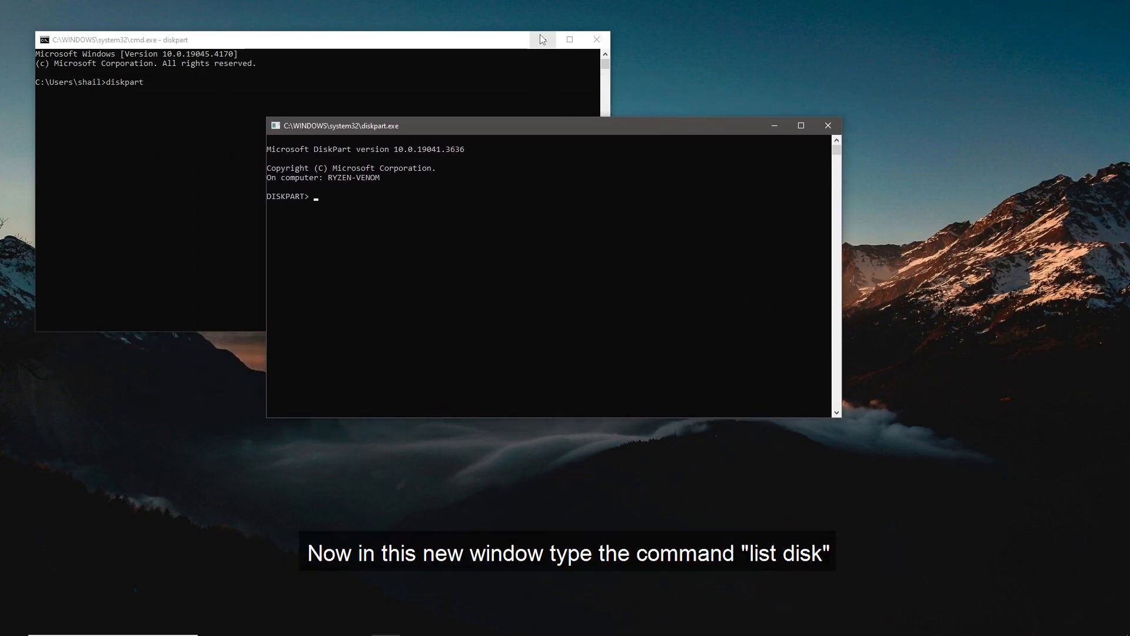
# List all disks, then select disk 2, the 15 GB drive.
pyautogui.write('list')
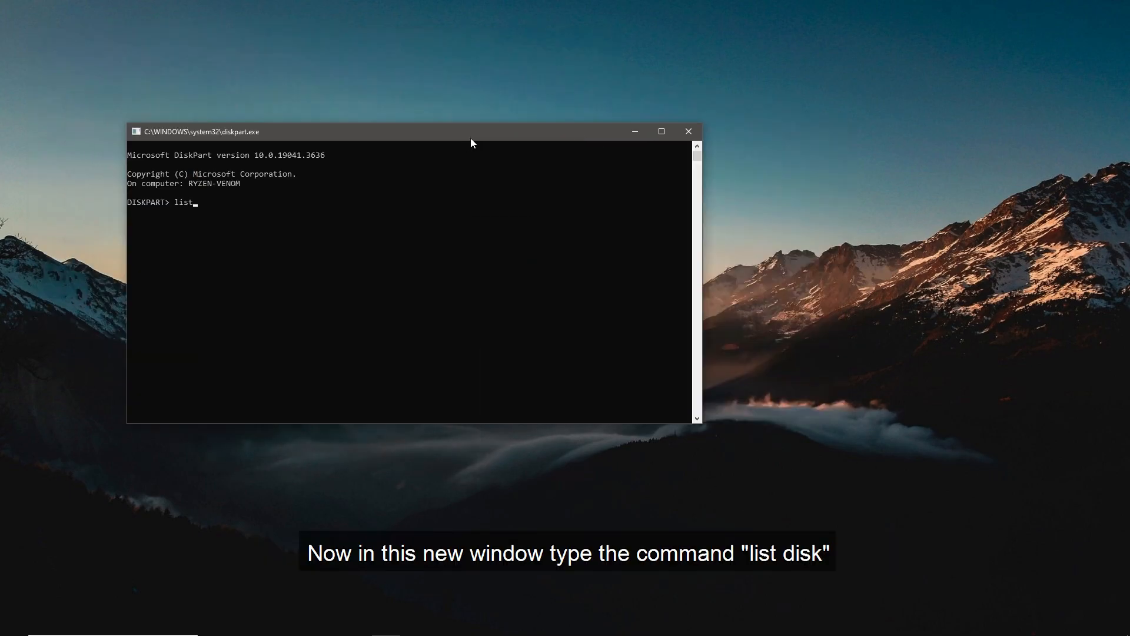
pyautogui.write('disk')
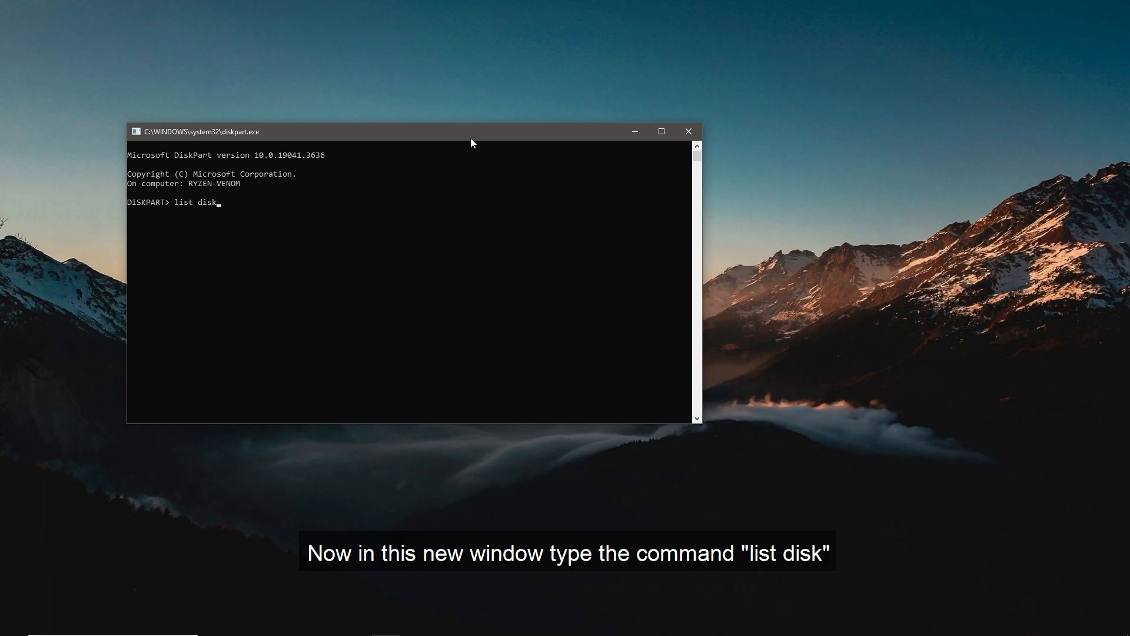
pyautogui.press('enter')
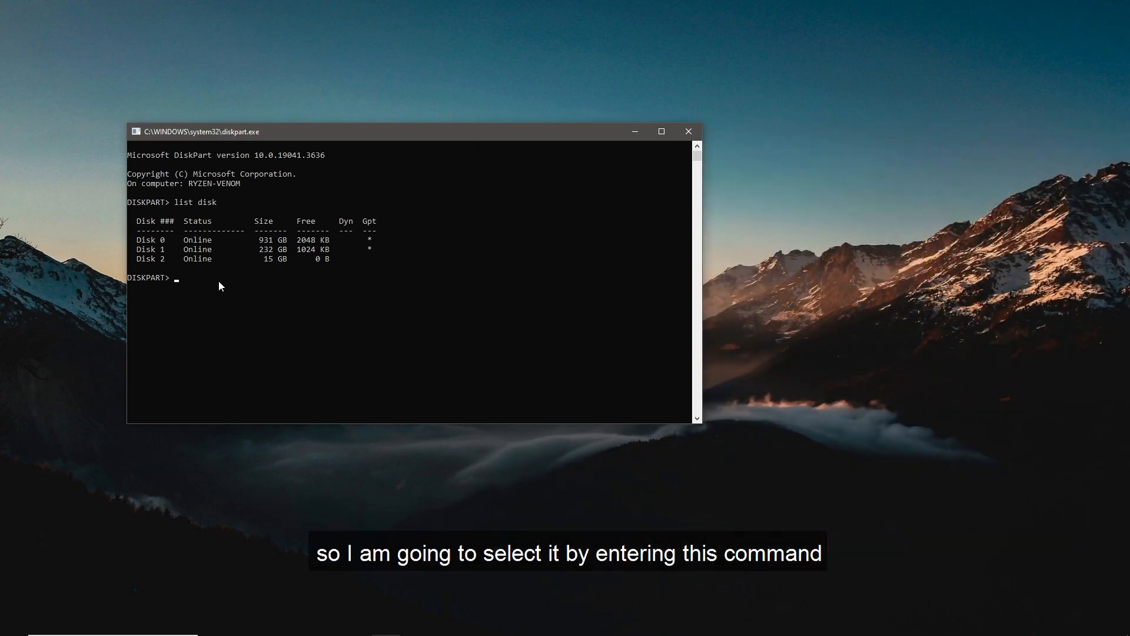
pyautogui.write('select')
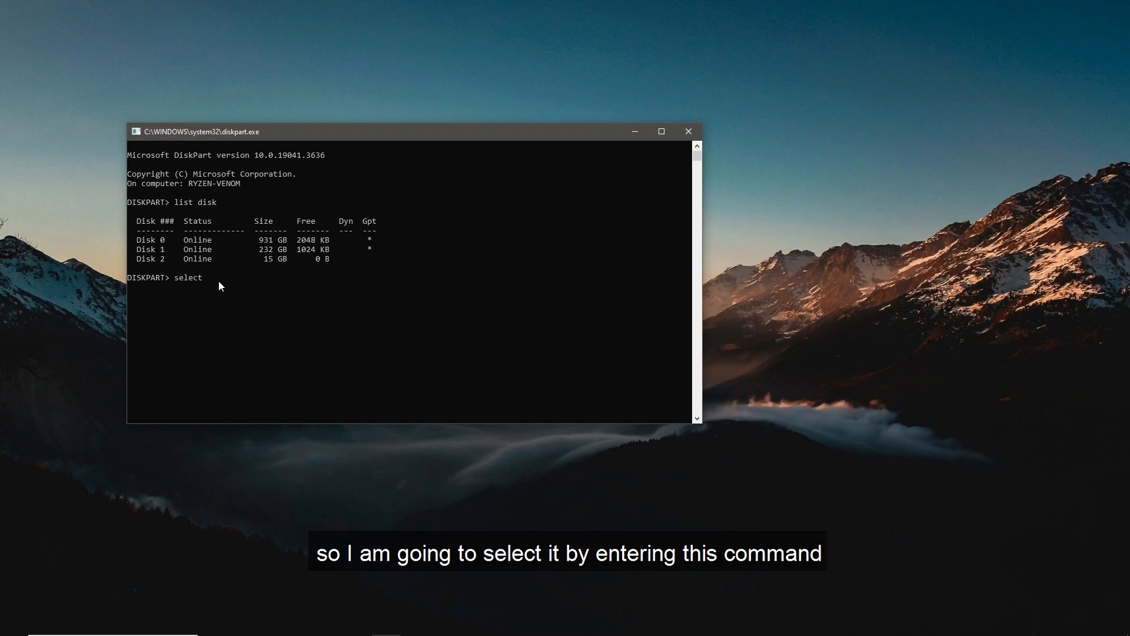
pyautogui.write('disk 2')
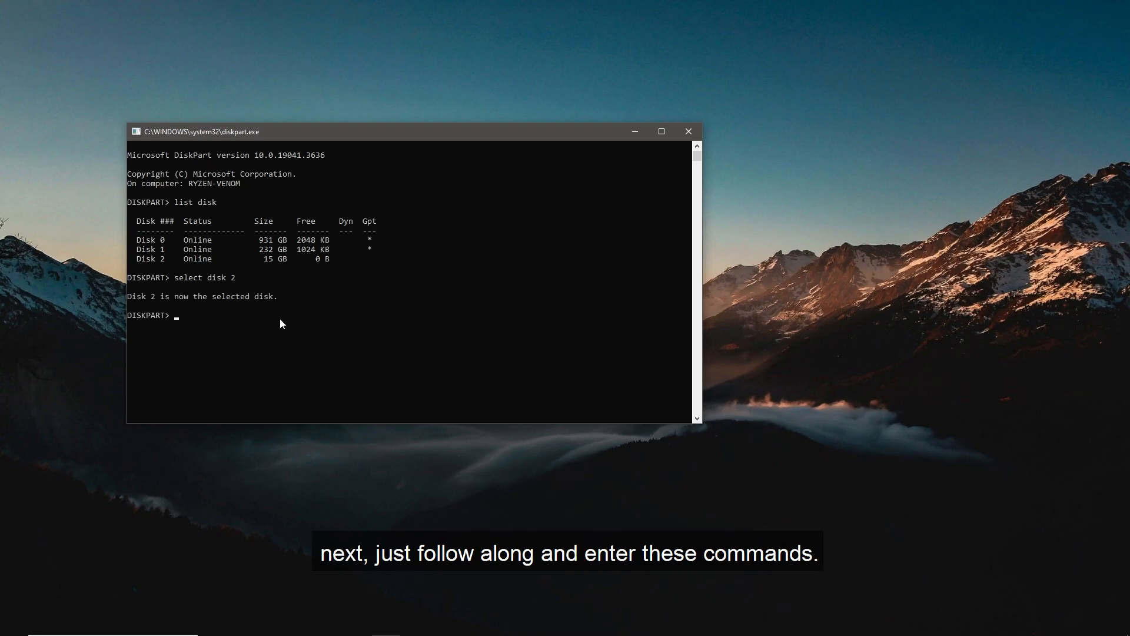
# Clean disk 2, create a primary partition, select partition 1 and begin the format command.
pyautogui.write('clean')
pyautogui.write('create partition primar')
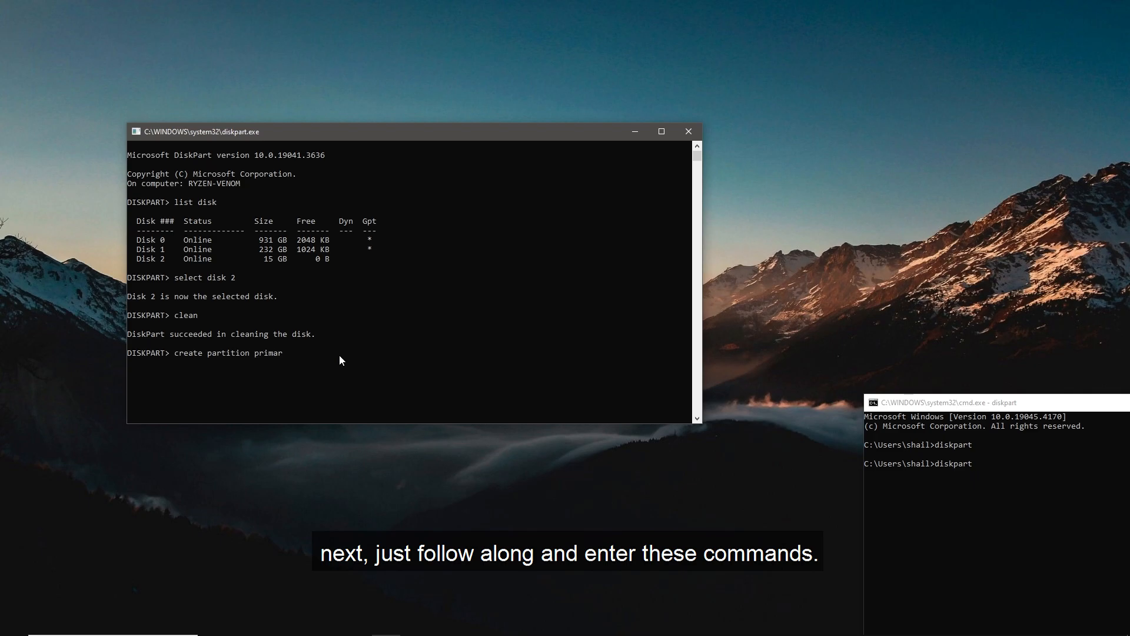
pyautogui.write('y')
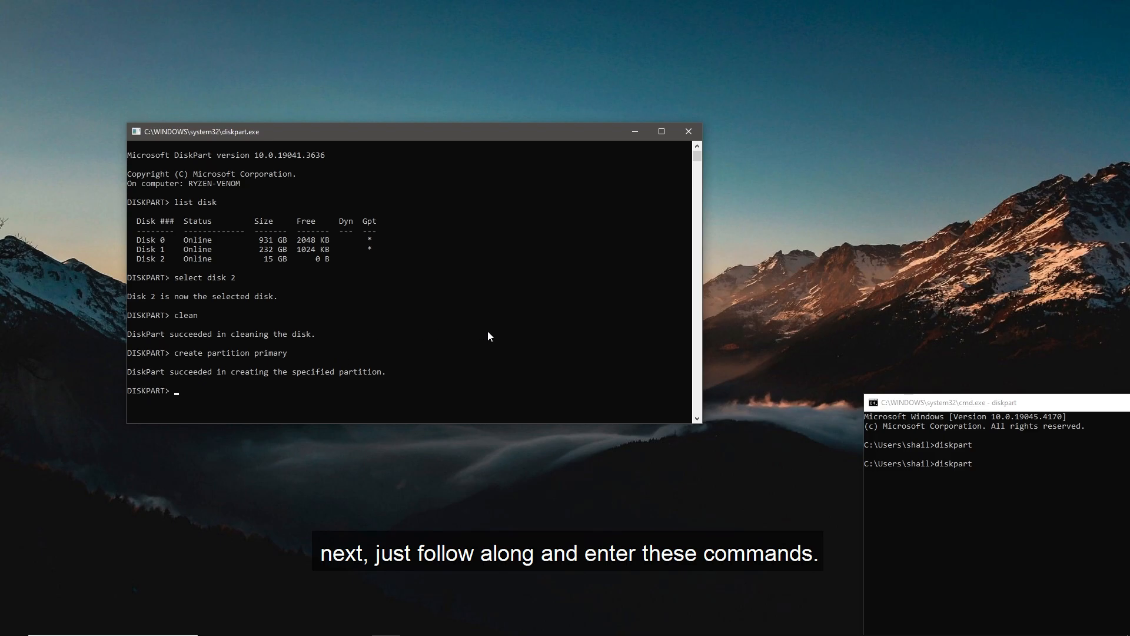
pyautogui.write('select partition 1')
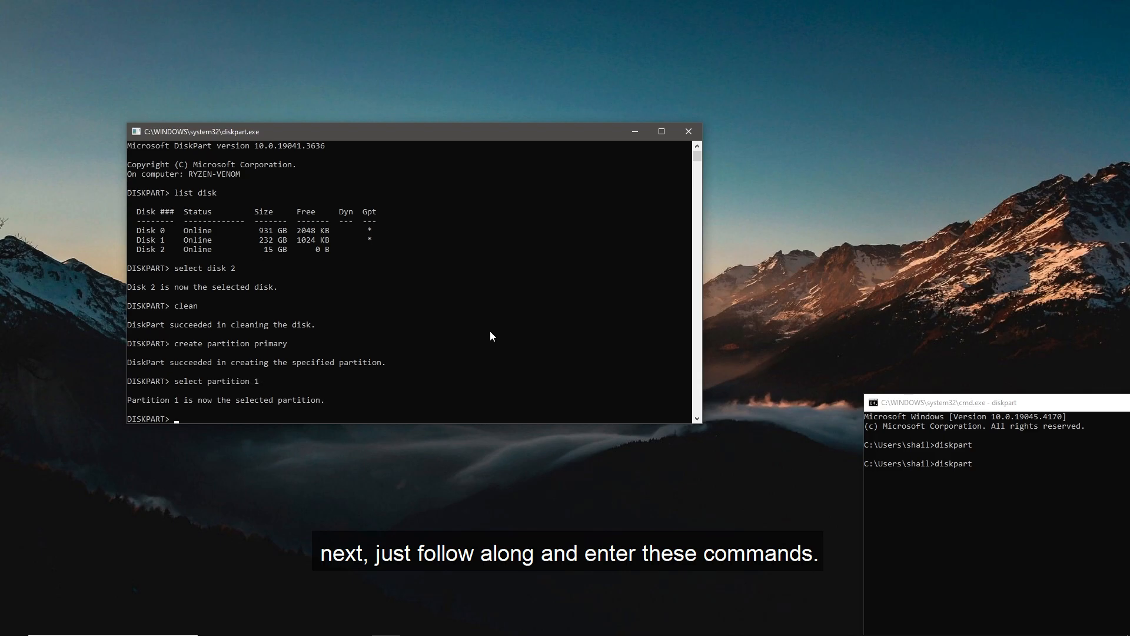
pyautogui.write('format=')
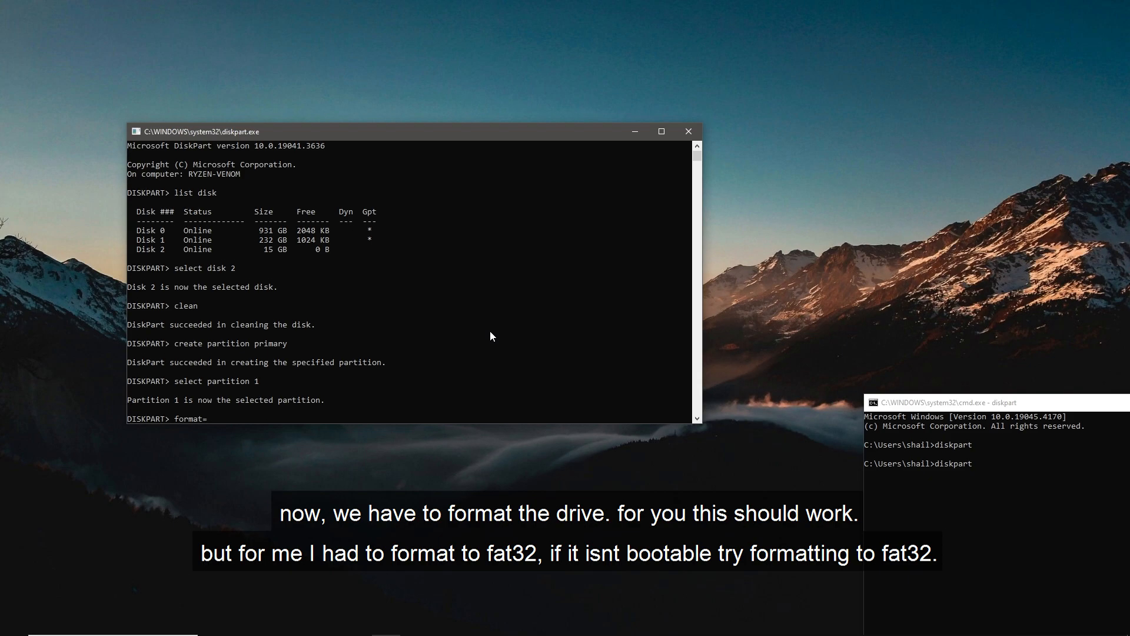
# Quick-format partition 1 as NTFS (format fs=ntfs quick) and return to DiskPart.
pyautogui.write('nt')
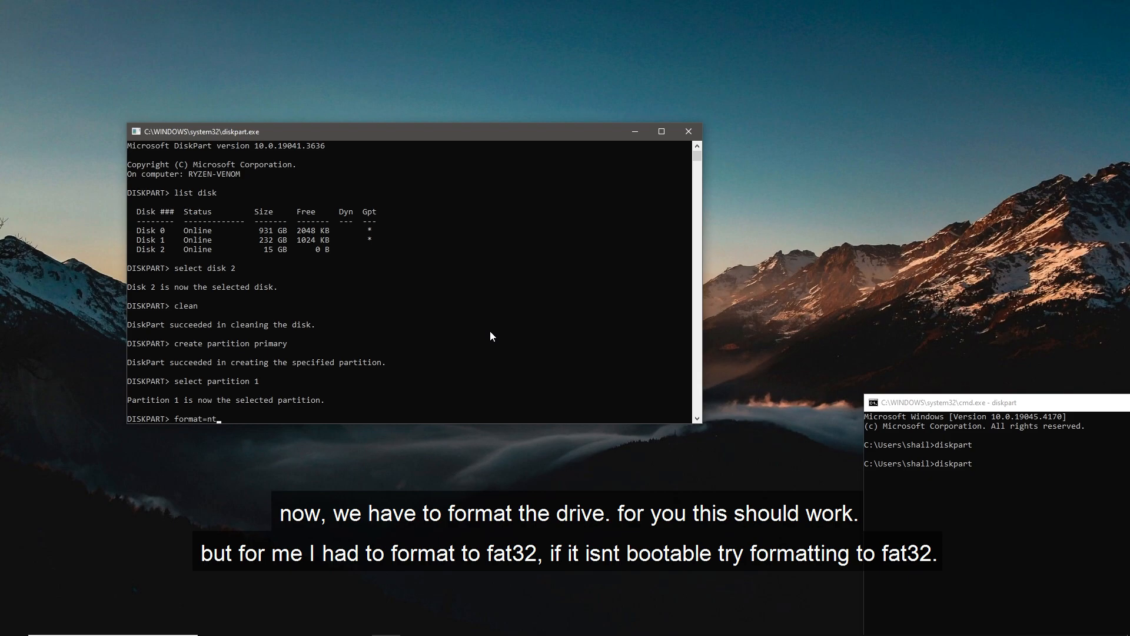
pyautogui.write('fs')
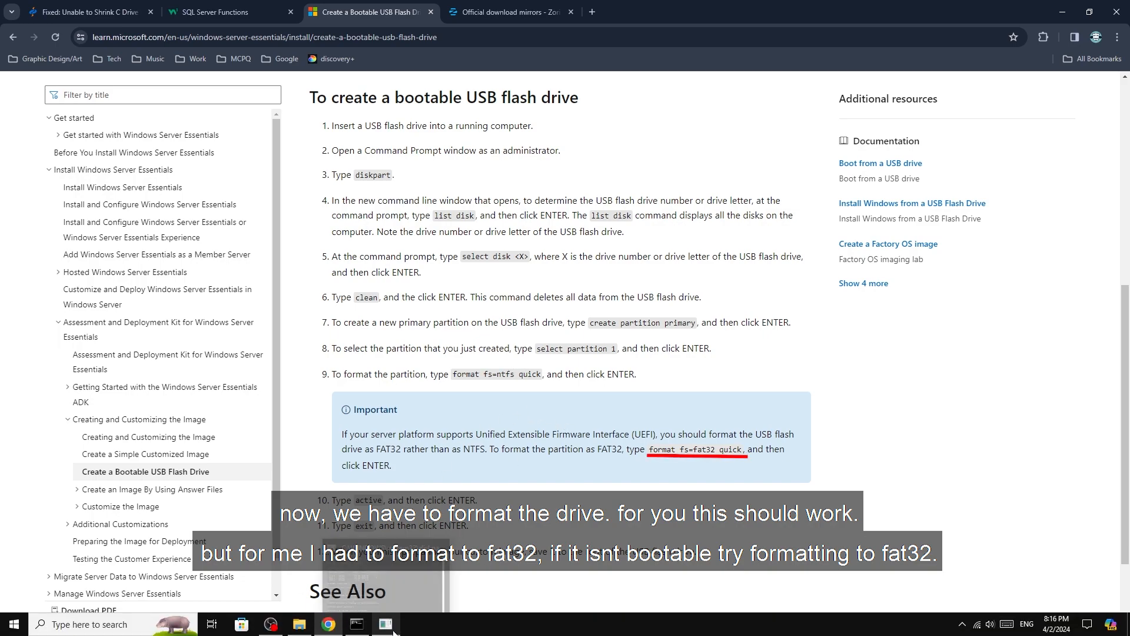
pyautogui.click(385, 624)
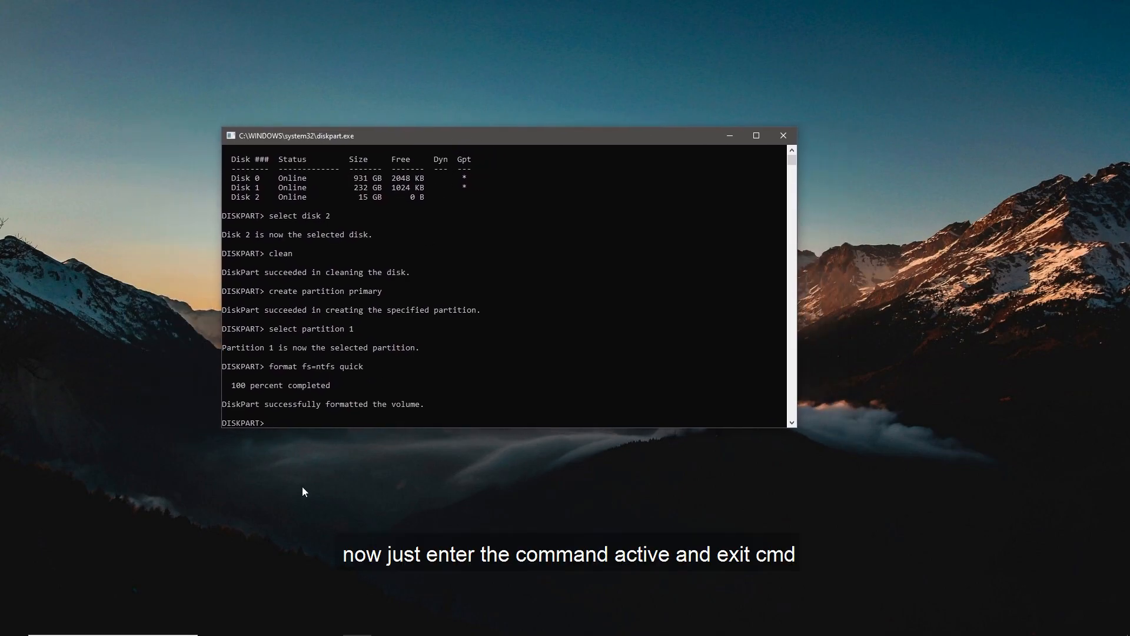
pyautogui.moveTo(369, 402)
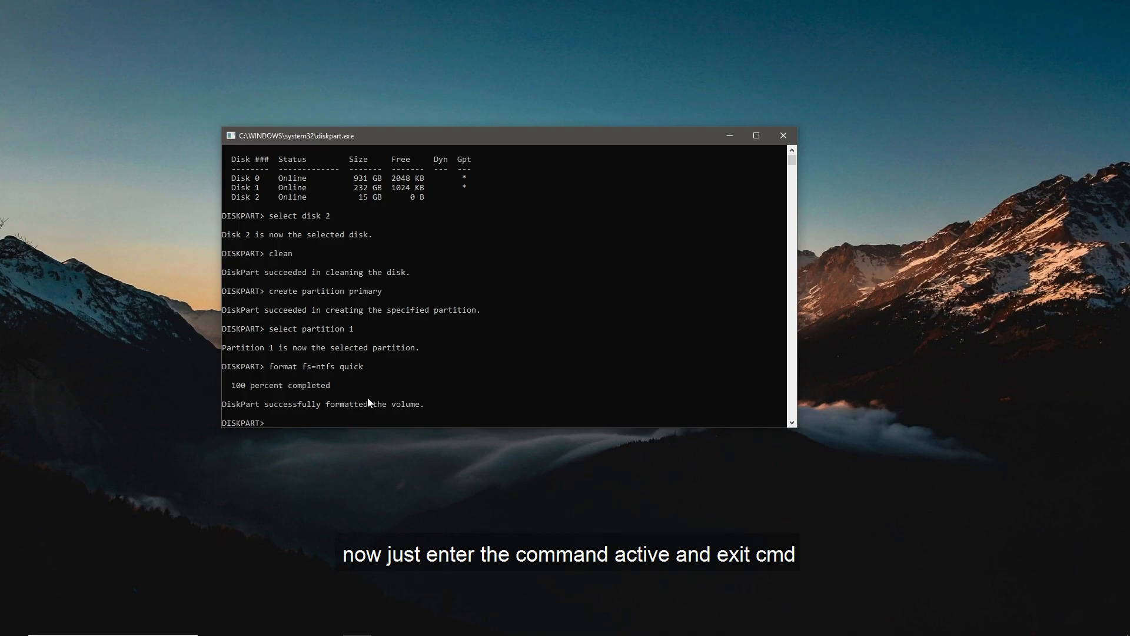
# Mark partition 1 as active, then exit DiskPart.
pyautogui.write('activ')
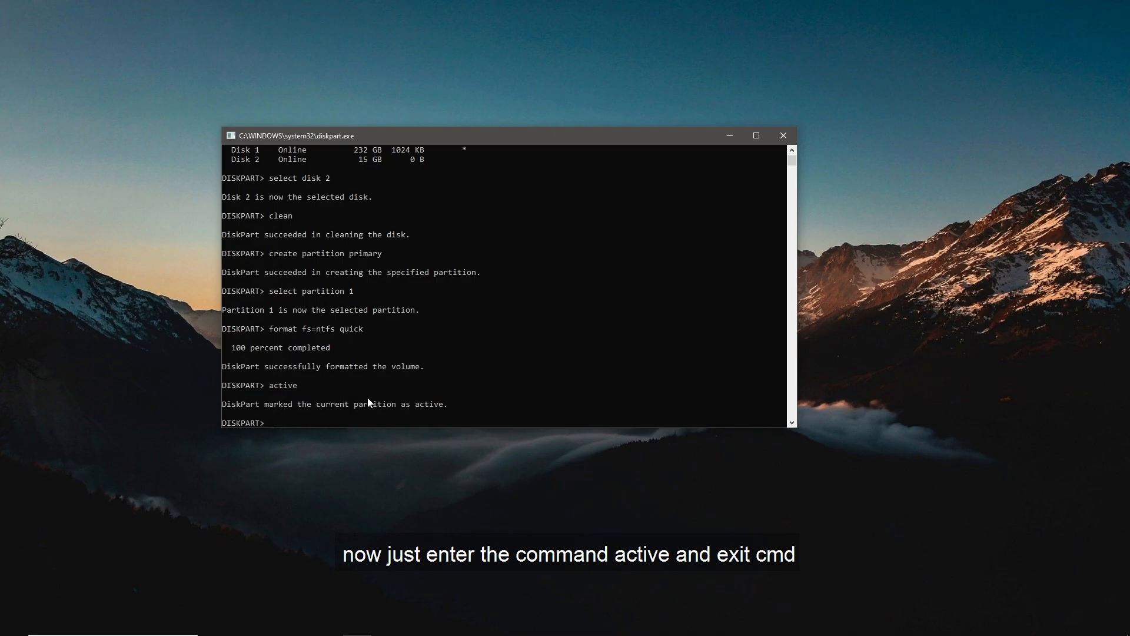
pyautogui.write('ex')
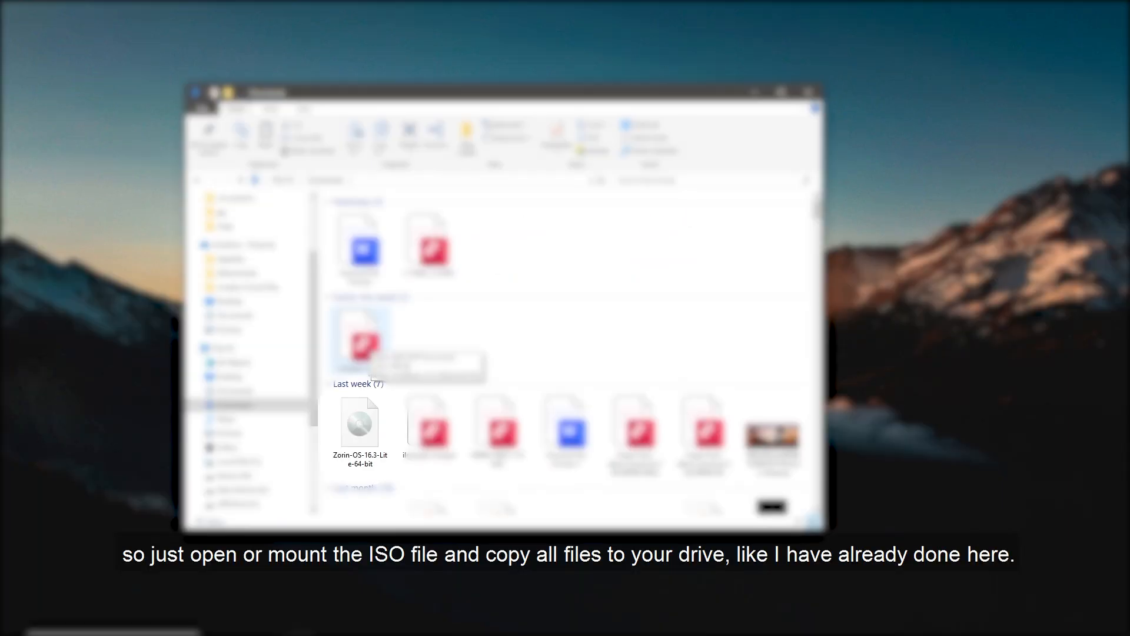
# Mount the Zorin-OS-16.3-Lite-64-bit ISO past the security warning, then open USB Drive (F:).
pyautogui.click(359, 422)
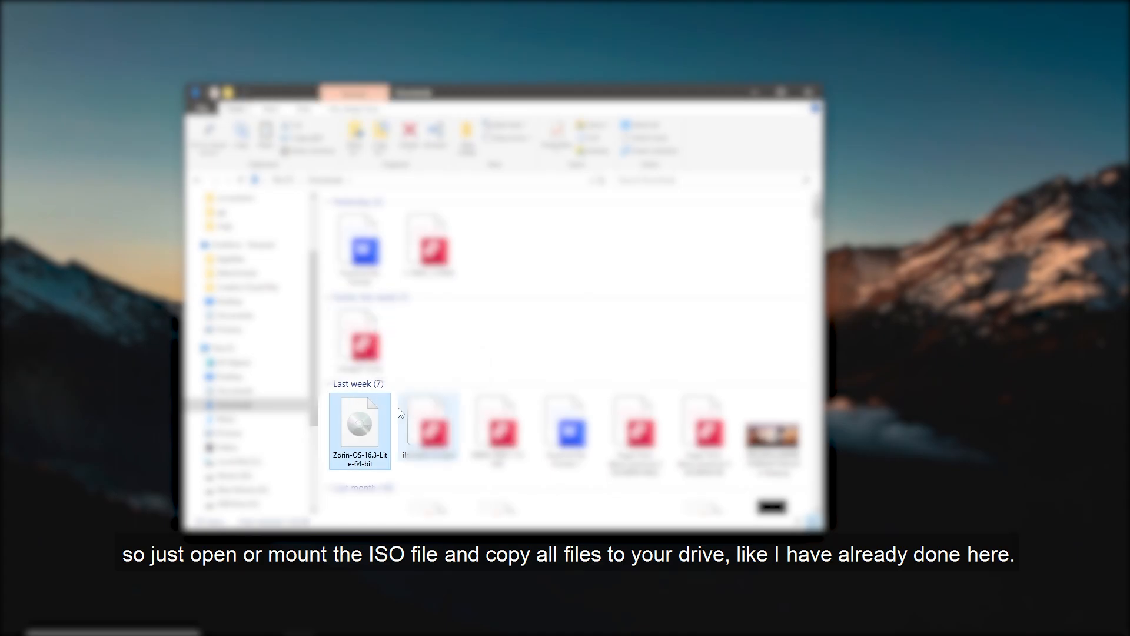
pyautogui.doubleClick(359, 420)
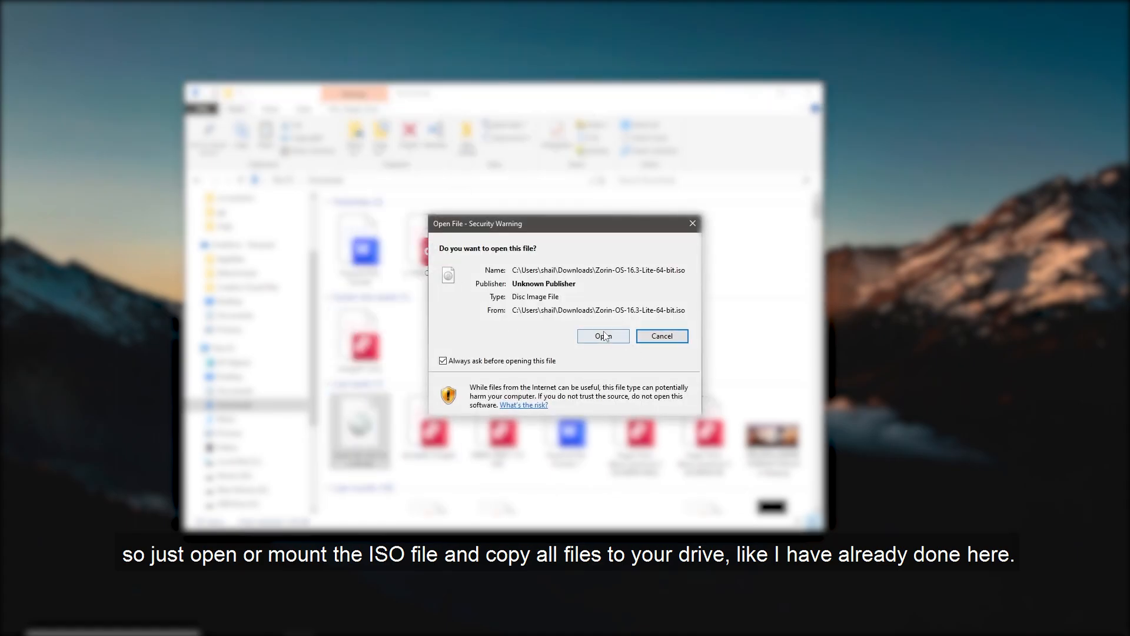
pyautogui.click(603, 337)
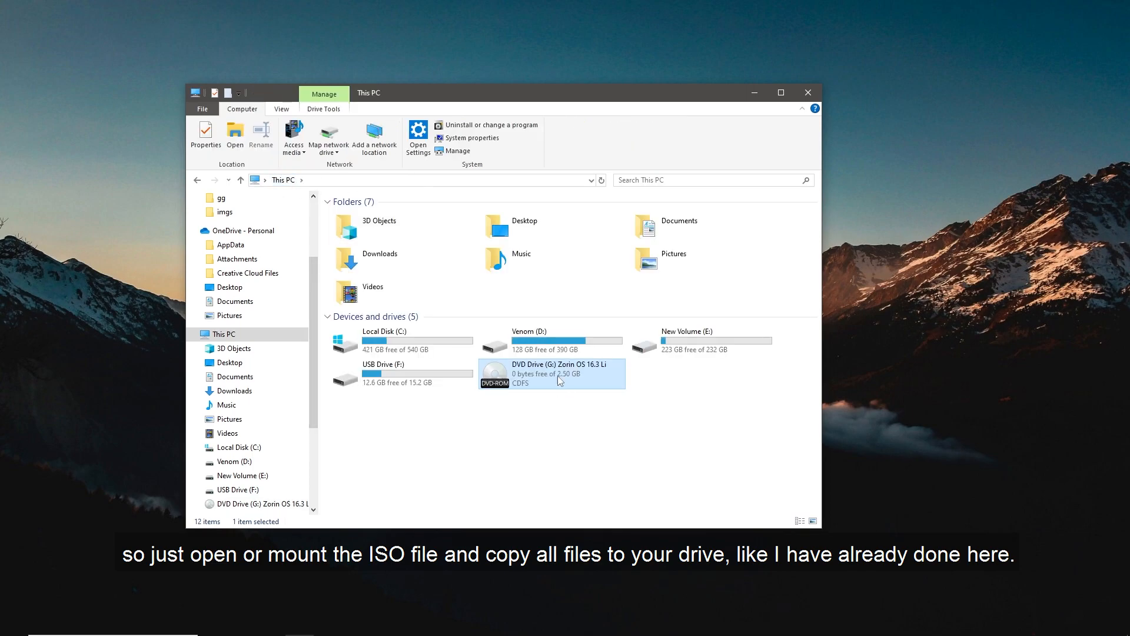
pyautogui.click(401, 374)
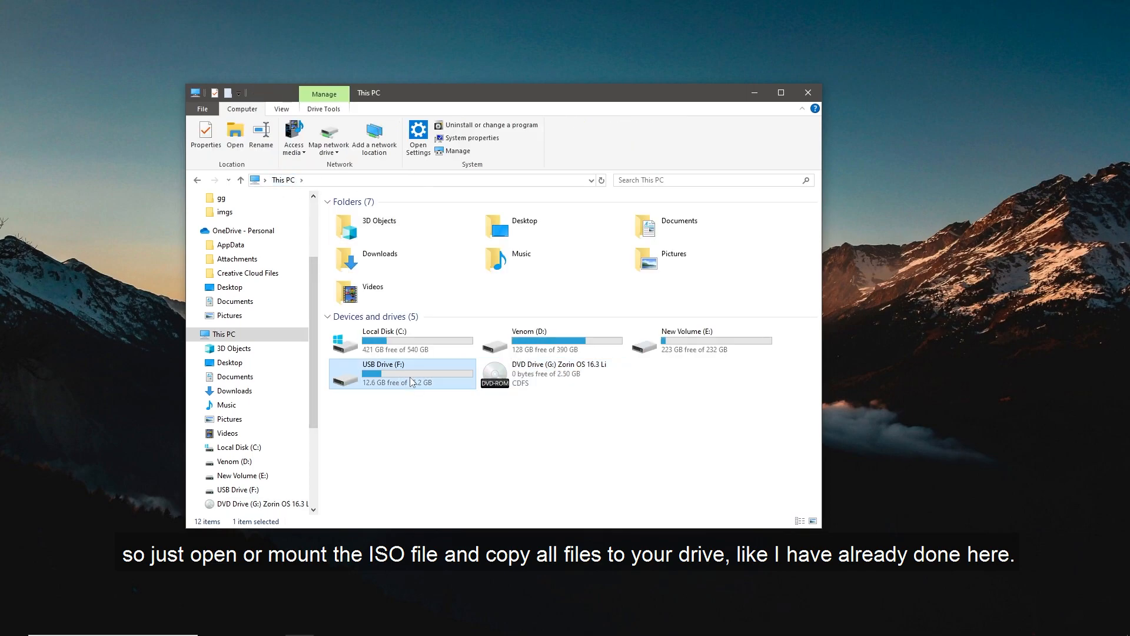
pyautogui.doubleClick(384, 364)
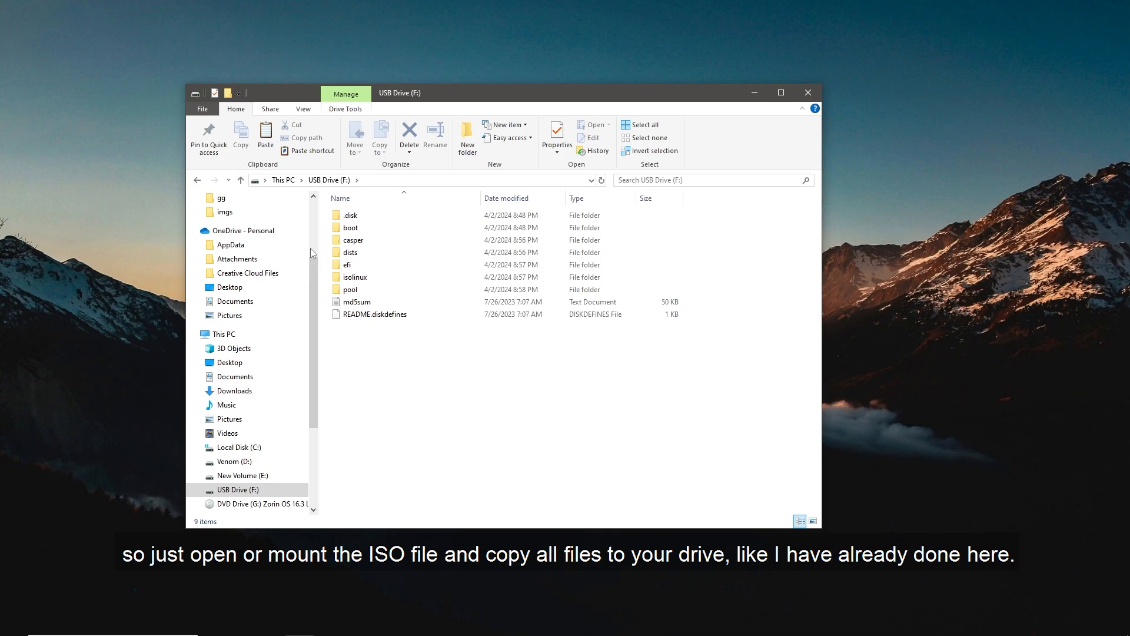